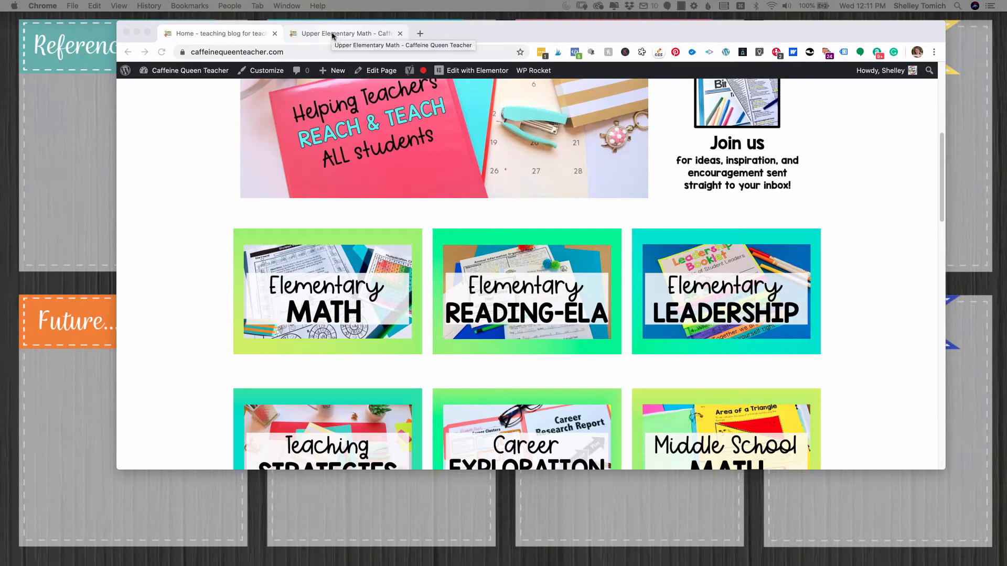
# Review the Upper Elementary Math page and the home page category tiles side by side
pyautogui.click(345, 33)
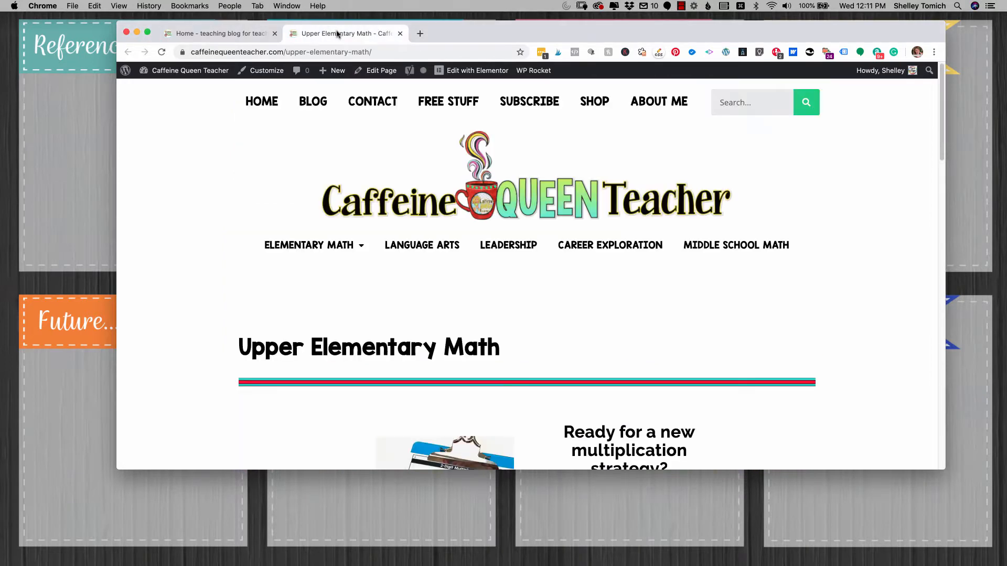
pyautogui.scroll(-3)
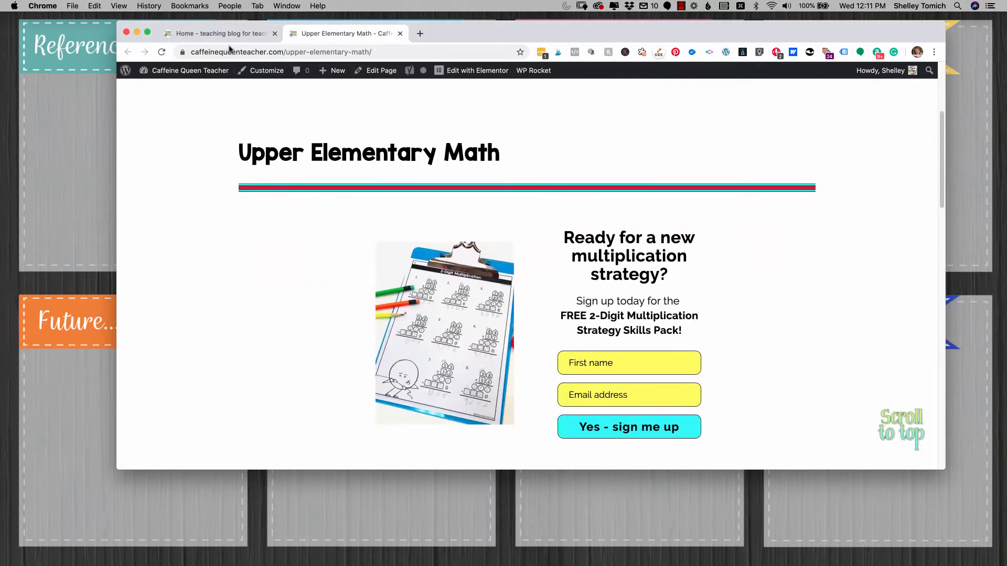
pyautogui.click(218, 33)
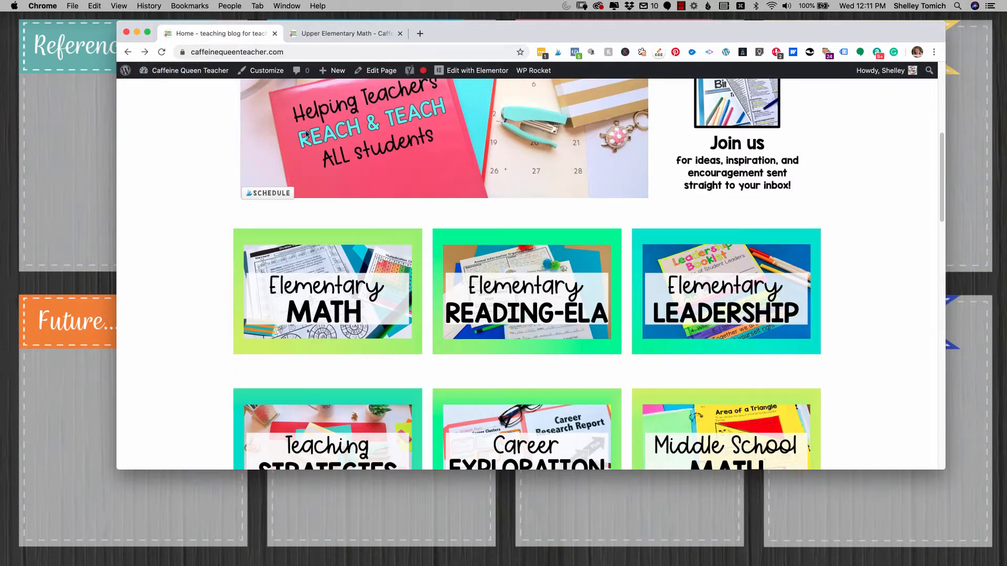
pyautogui.scroll(-3)
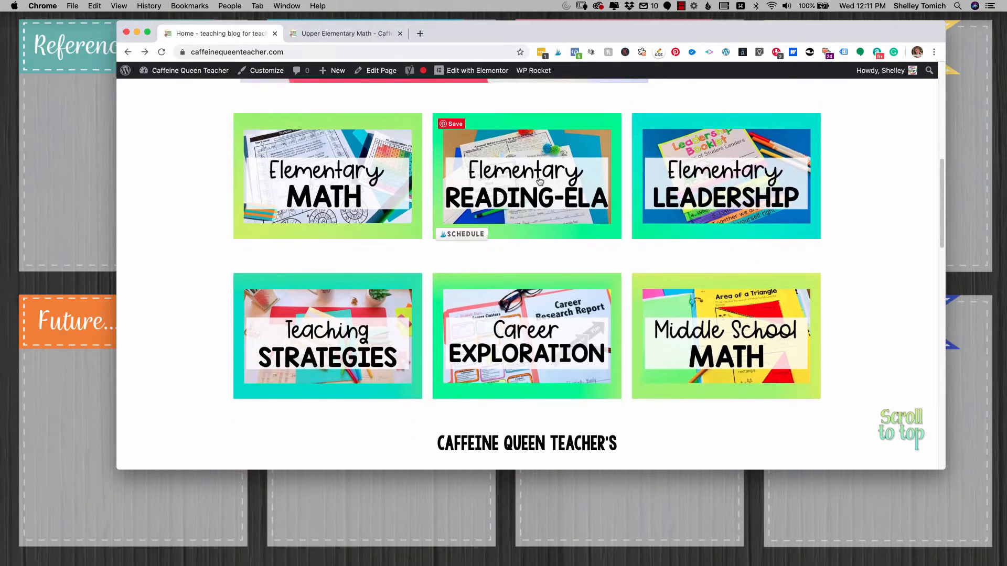
pyautogui.moveTo(575, 317)
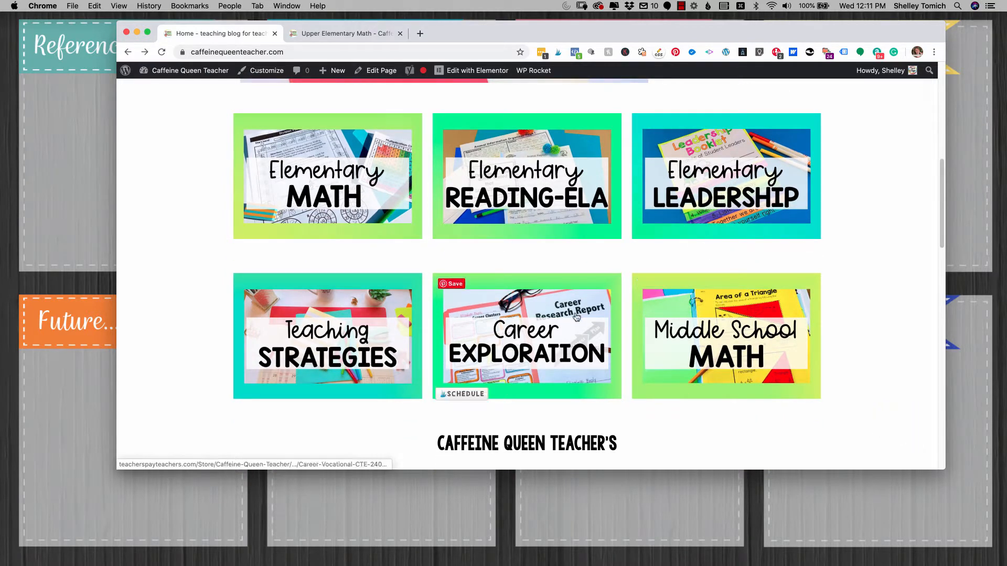
pyautogui.moveTo(401, 329)
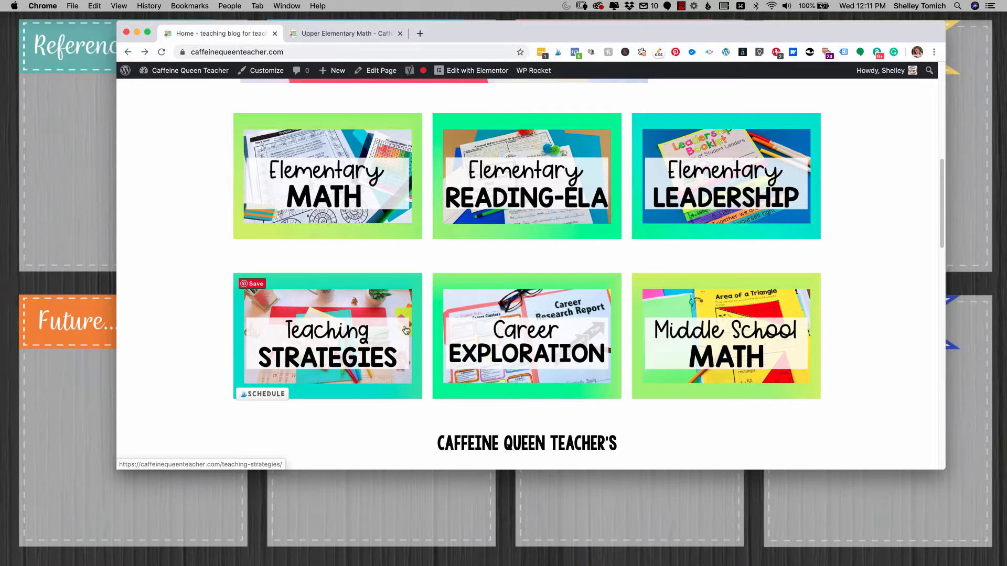
pyautogui.moveTo(705, 323)
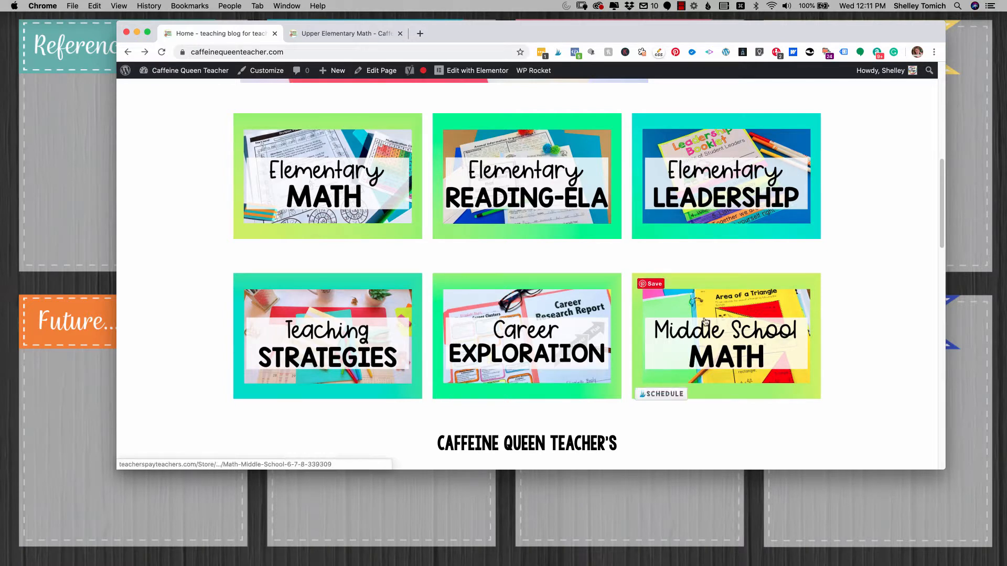
pyautogui.moveTo(343, 194)
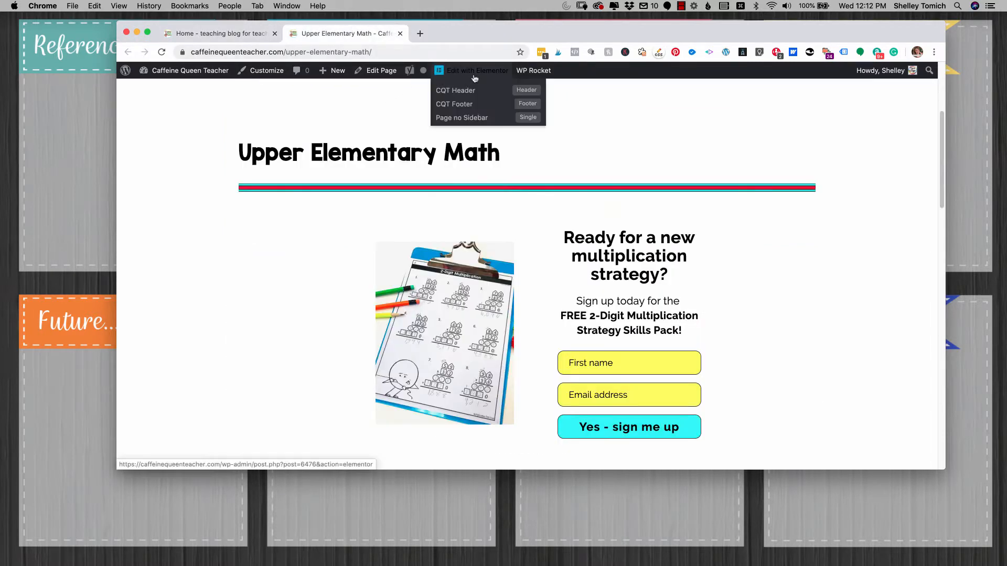
# Edit the Upper Elementary Math page in Elementor and reach its Math Articles post grid
pyautogui.click(476, 70)
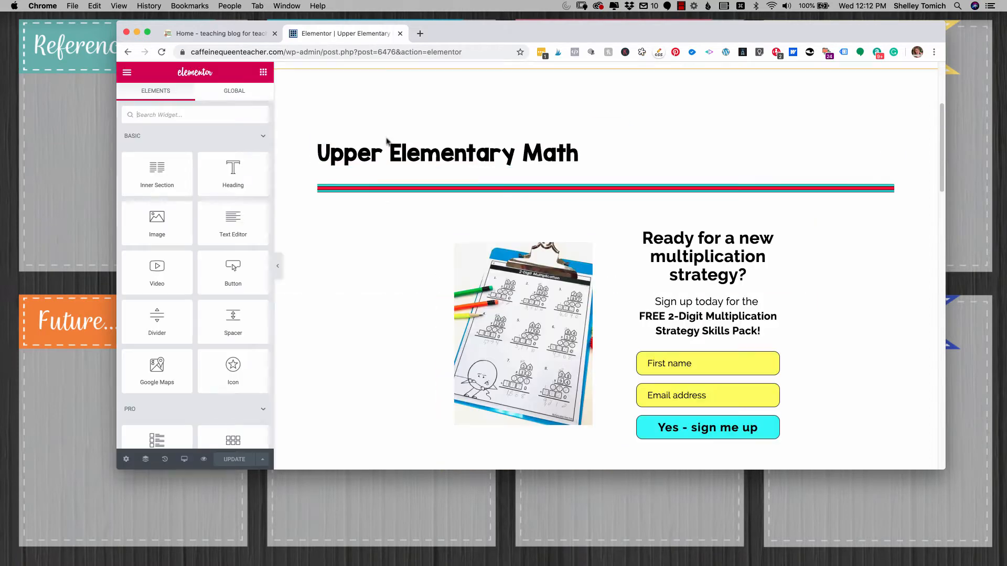
pyautogui.click(393, 215)
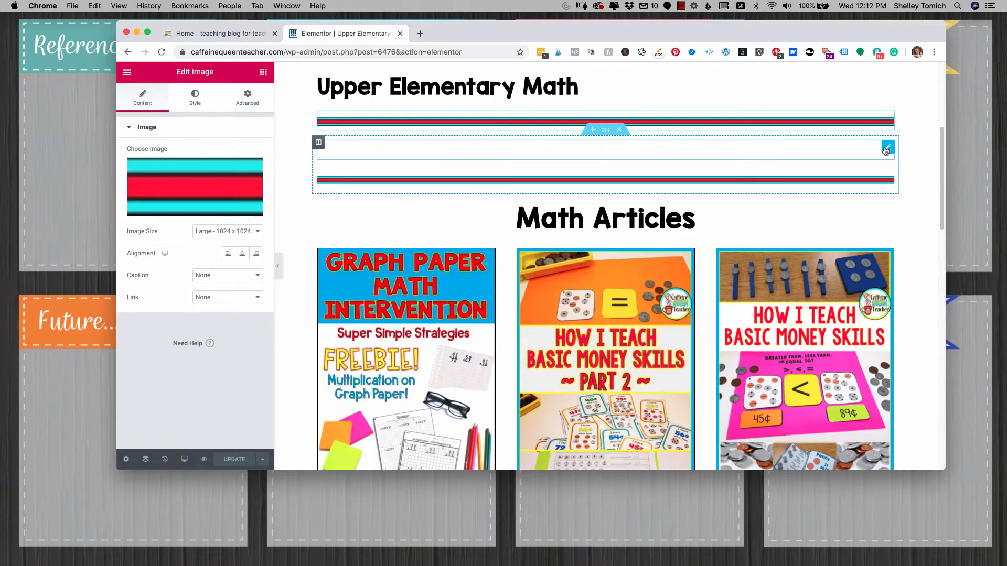
pyautogui.click(885, 148)
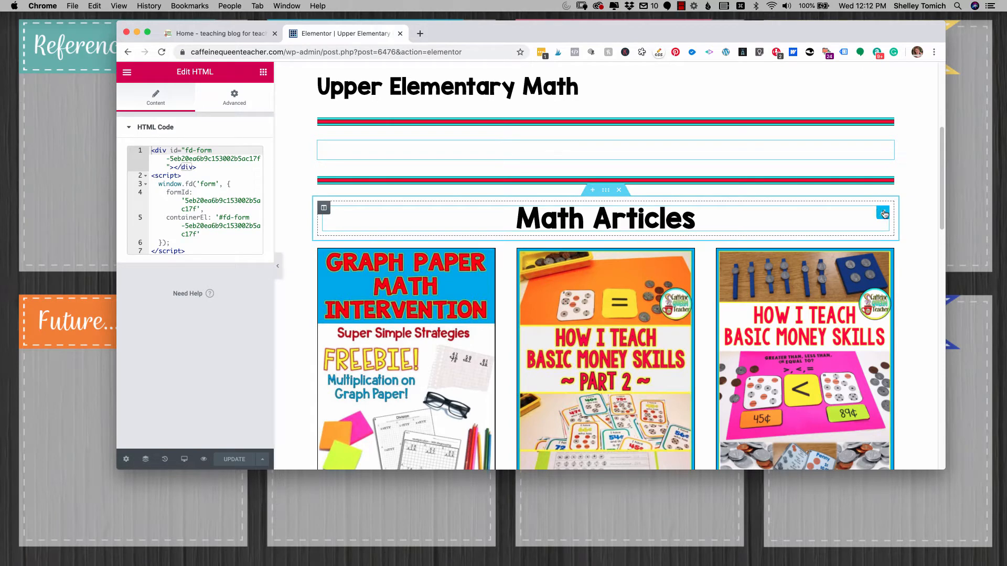
pyautogui.scroll(-3)
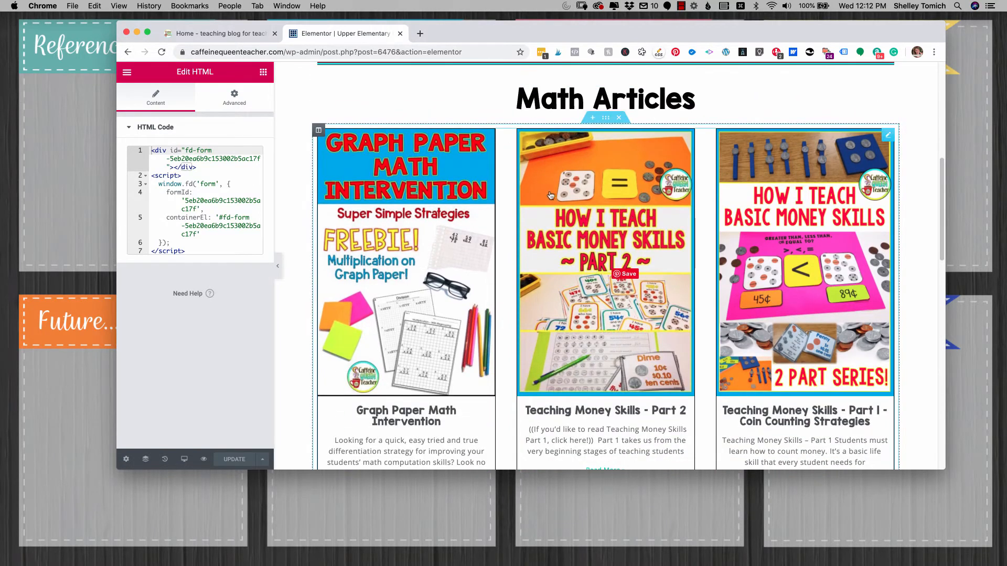
pyautogui.moveTo(889, 139)
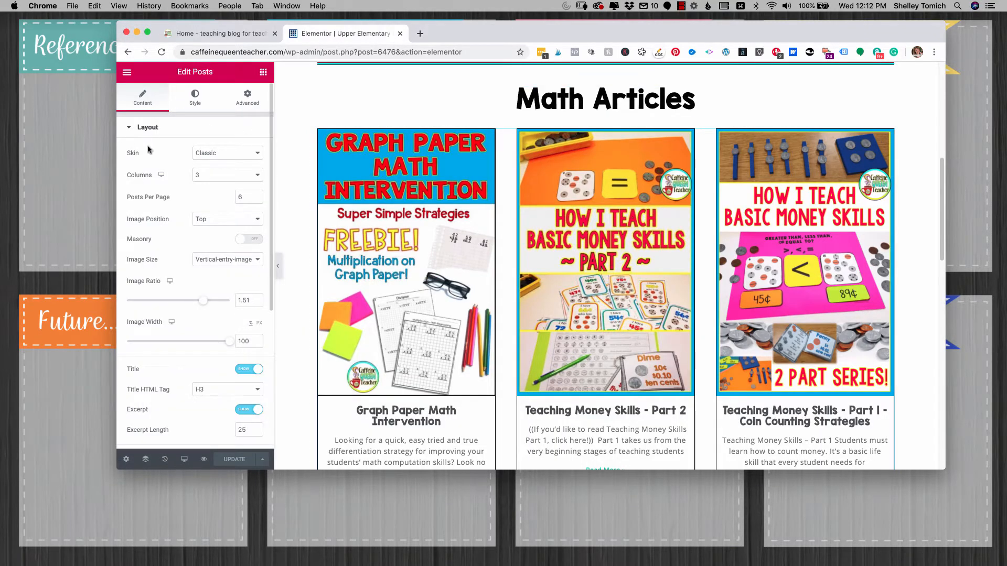
pyautogui.moveTo(224, 173)
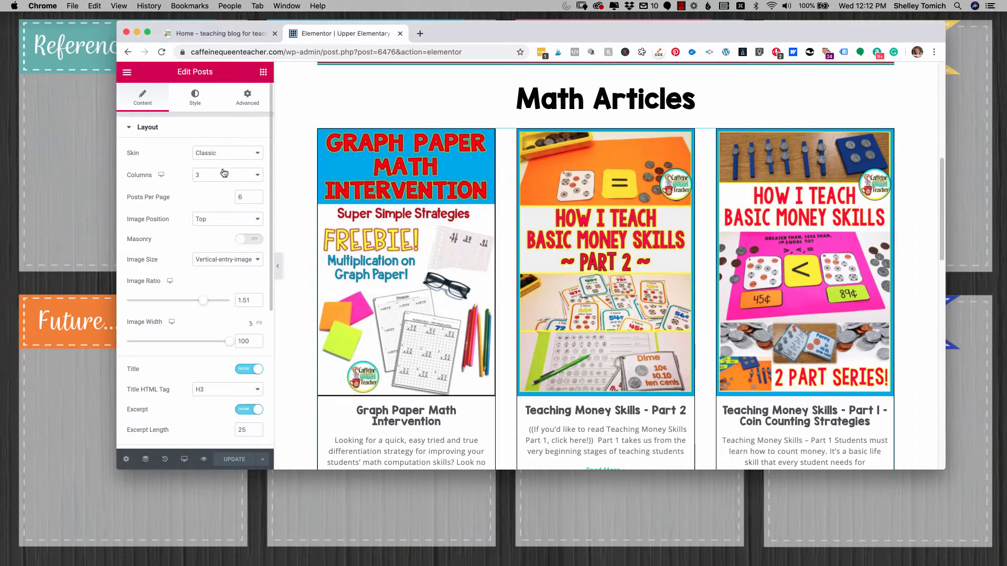
pyautogui.moveTo(305, 204)
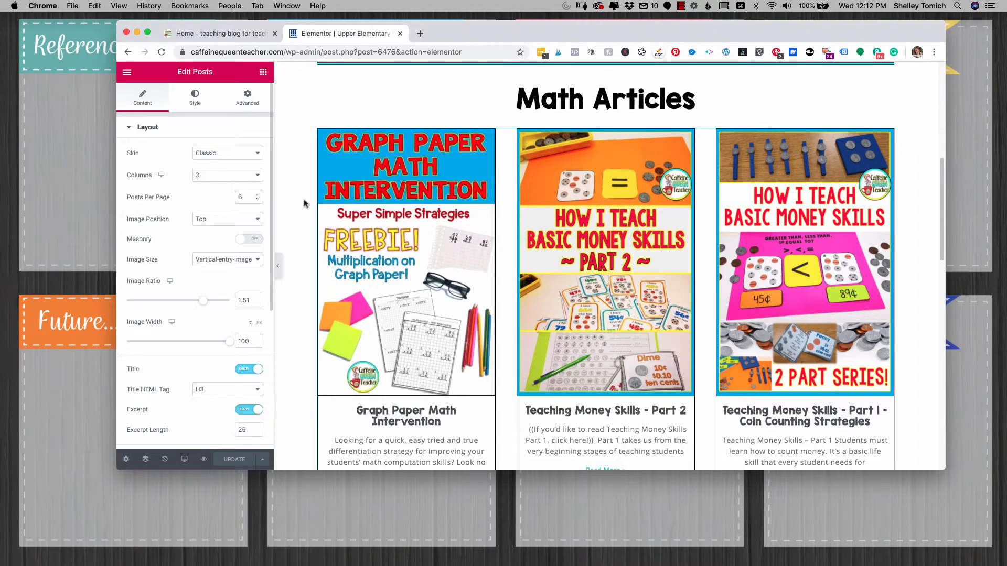
# Scroll through the expanded Math Articles grid now listing up to 999 posts
pyautogui.scroll(-3)
pyautogui.write('12')
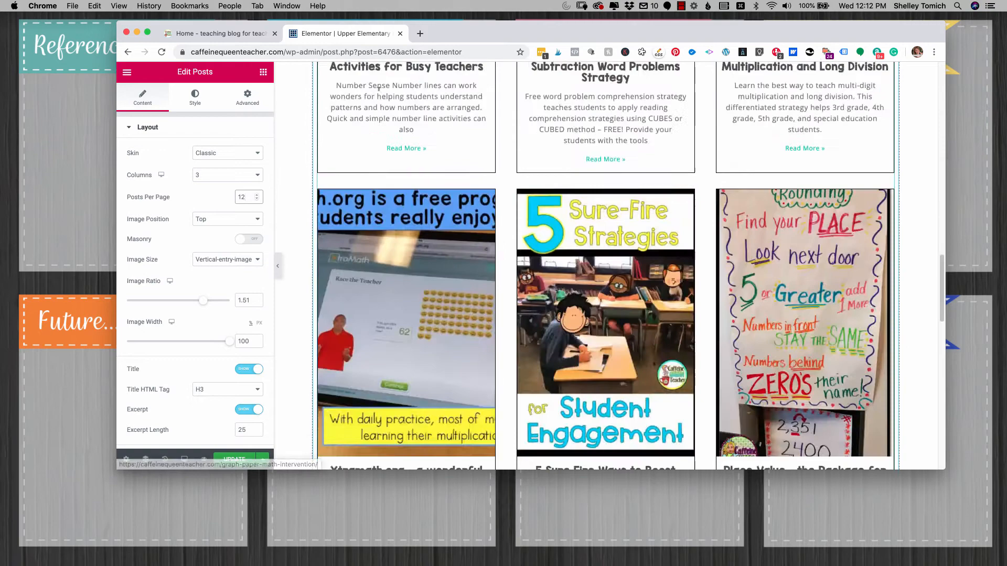
pyautogui.scroll(-3)
pyautogui.write('999')
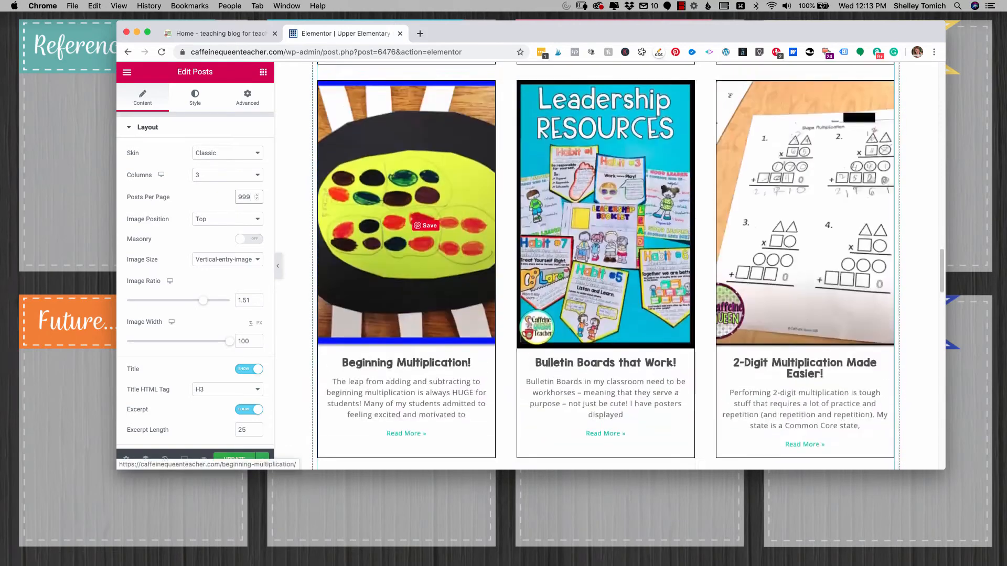
pyautogui.scroll(-3)
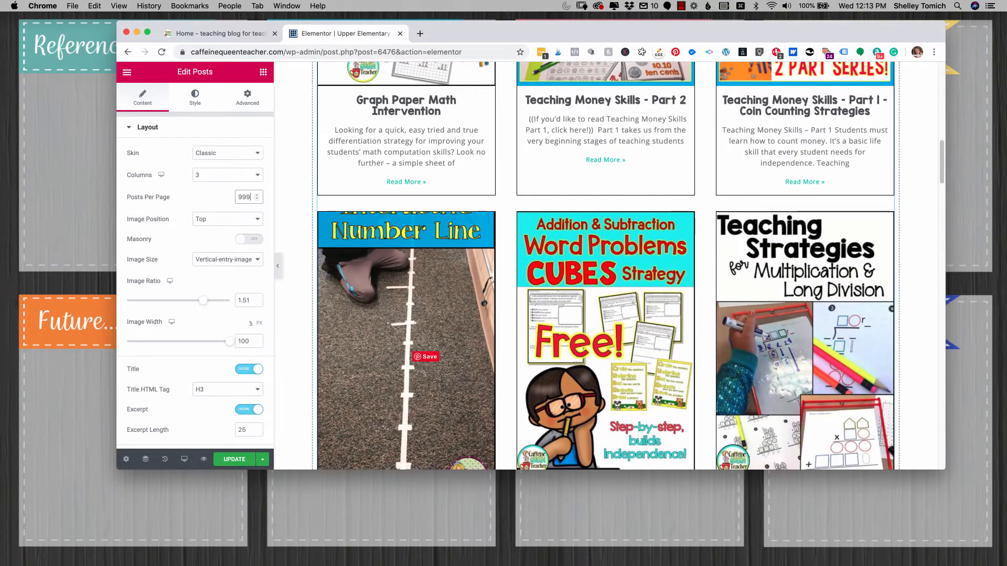
pyautogui.scroll(-3)
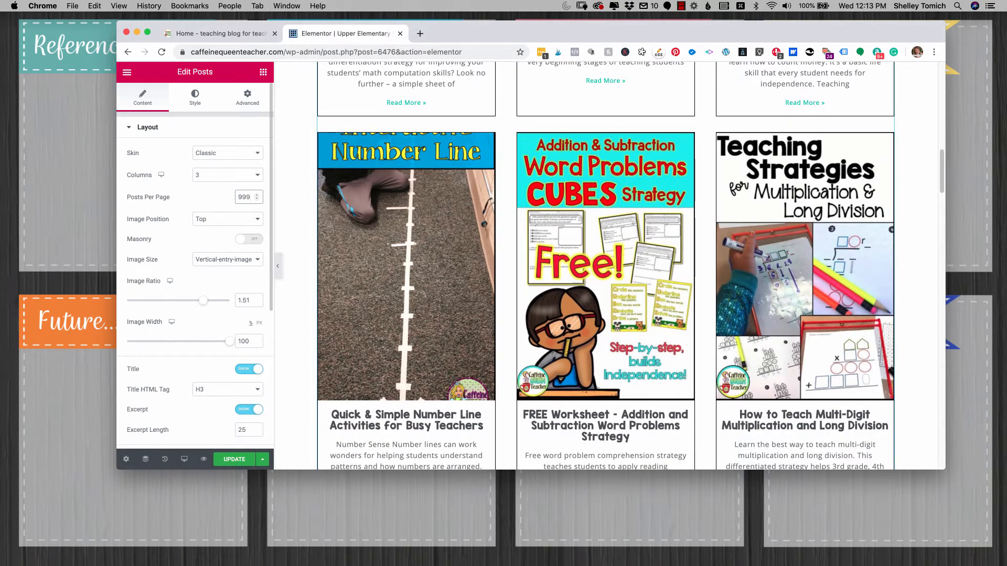
# Try the Large 1024 image size, then restore the Vertical-entry-image thumbnail size
pyautogui.click(228, 259)
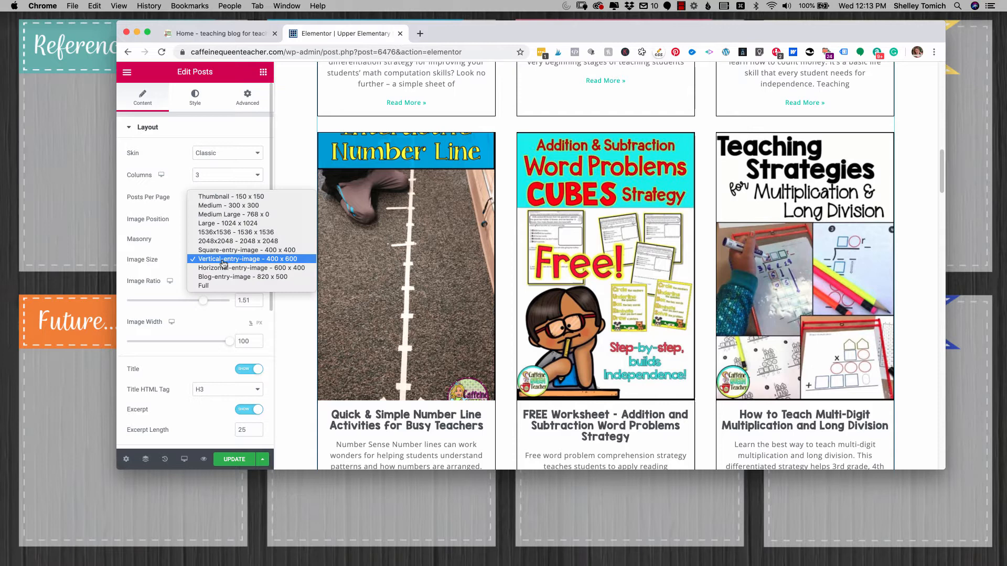
pyautogui.click(247, 259)
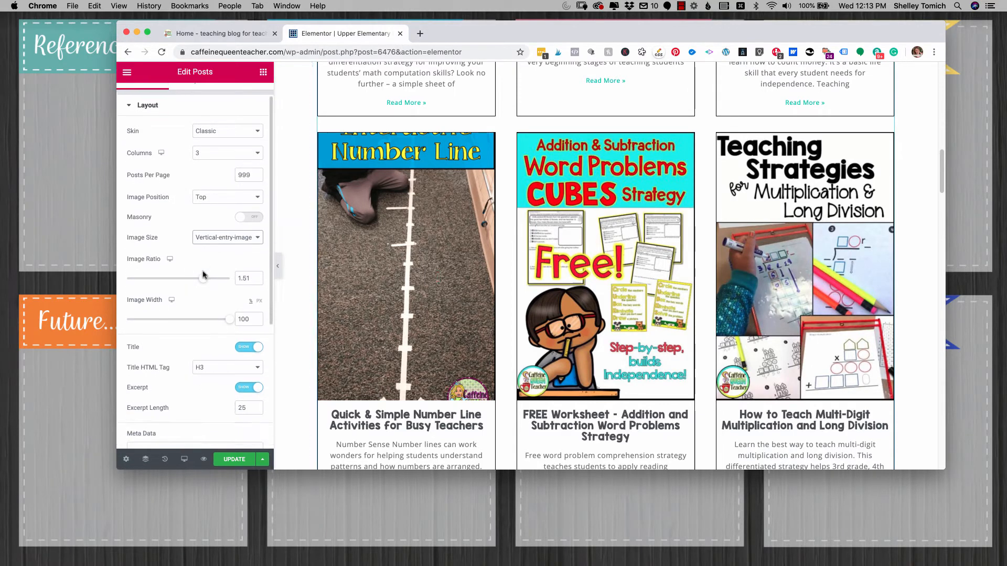
pyautogui.scroll(-3)
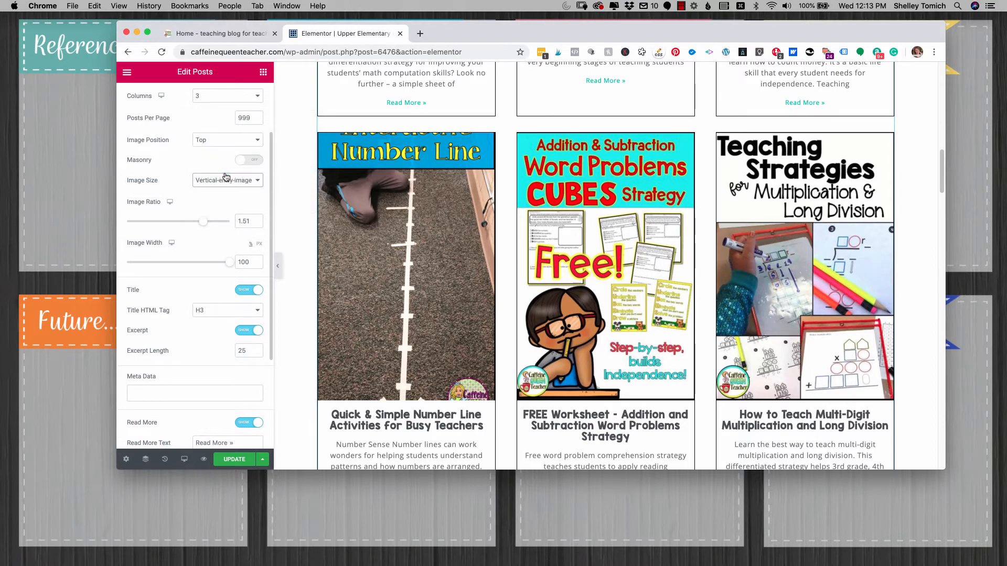
pyautogui.click(228, 179)
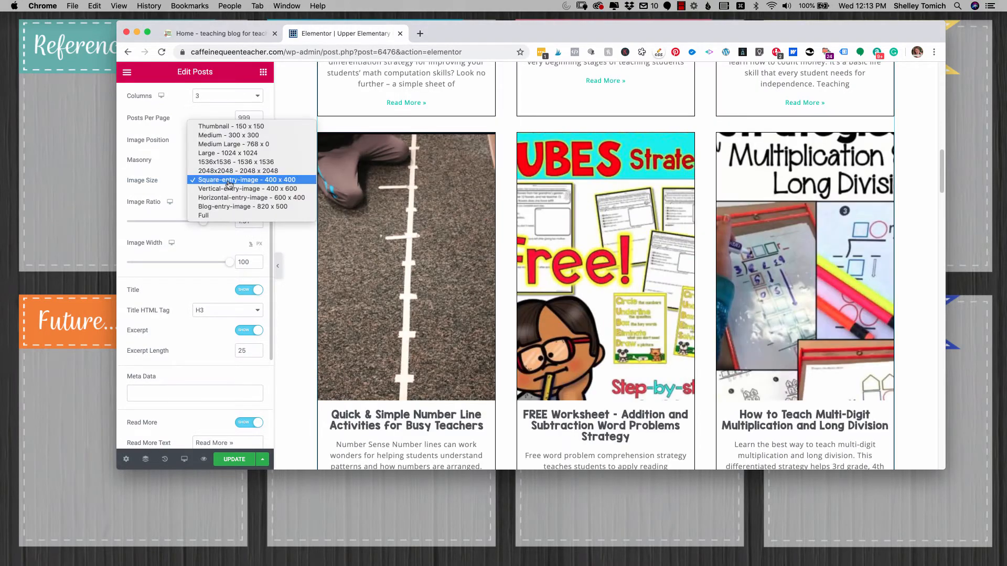
pyautogui.moveTo(228, 153)
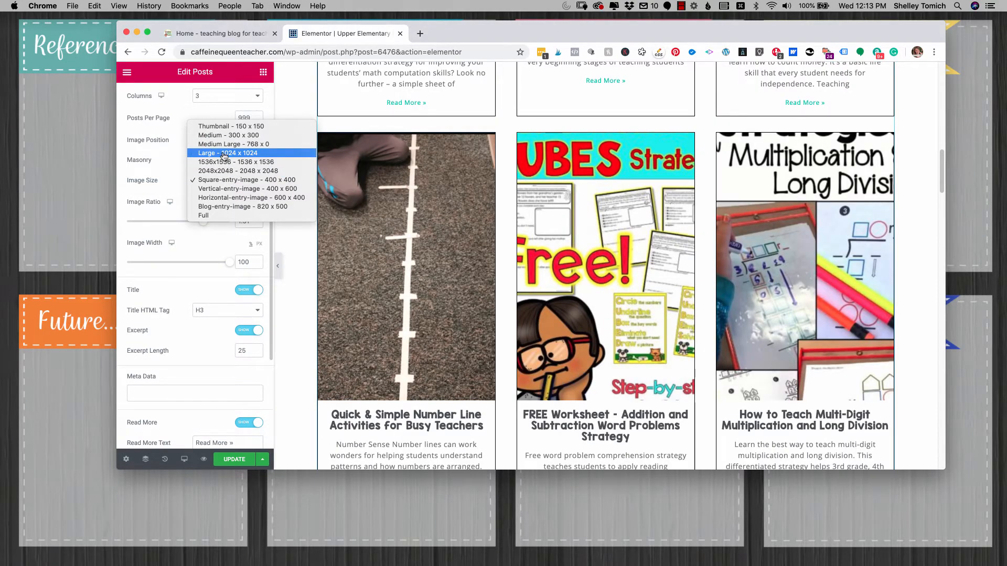
pyautogui.click(226, 153)
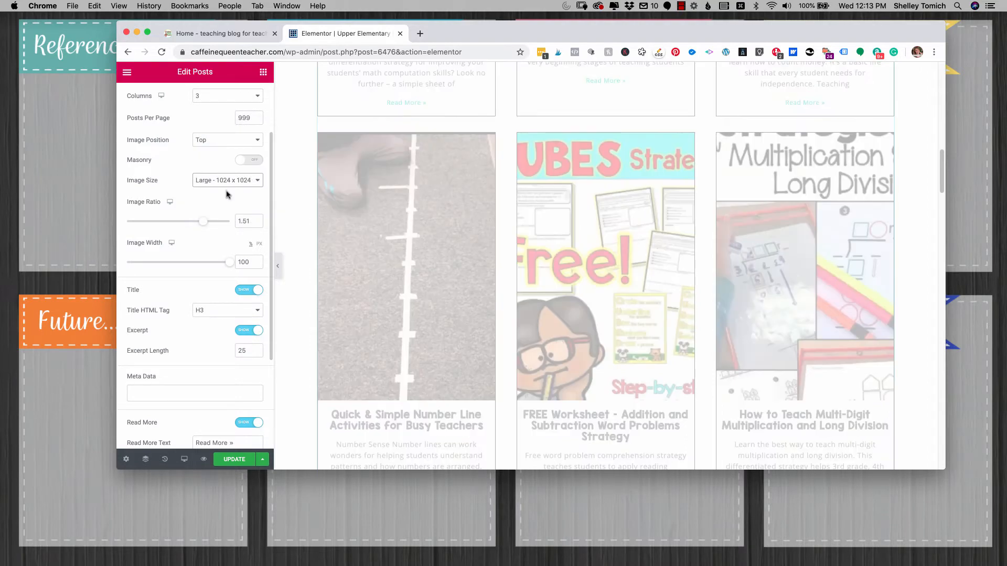
pyautogui.click(226, 180)
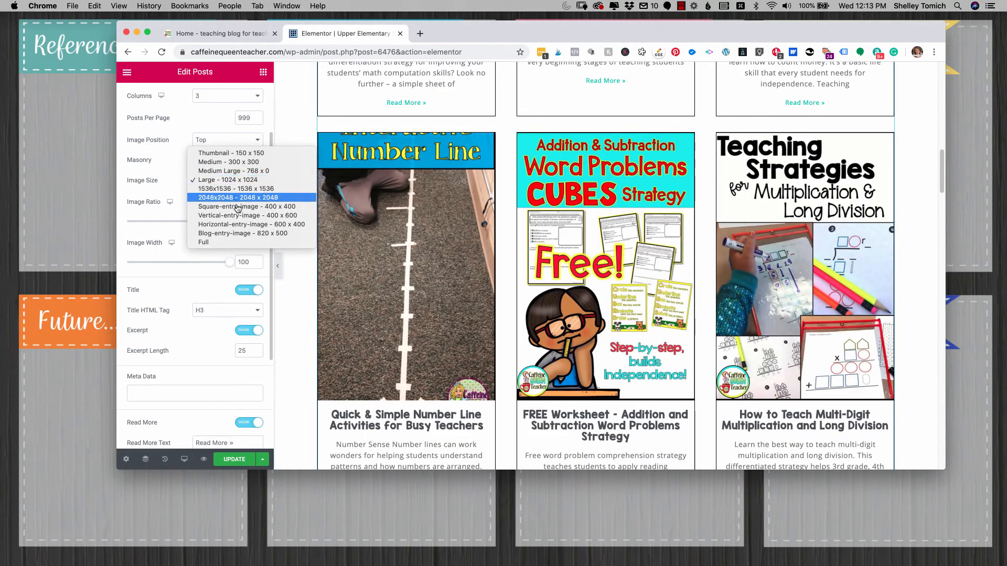
pyautogui.click(231, 215)
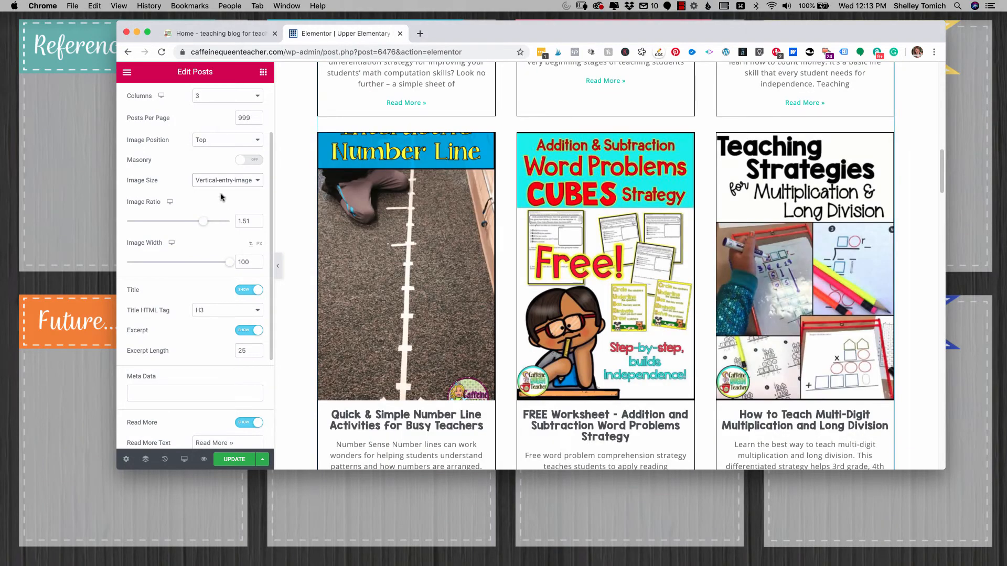
pyautogui.scroll(-3)
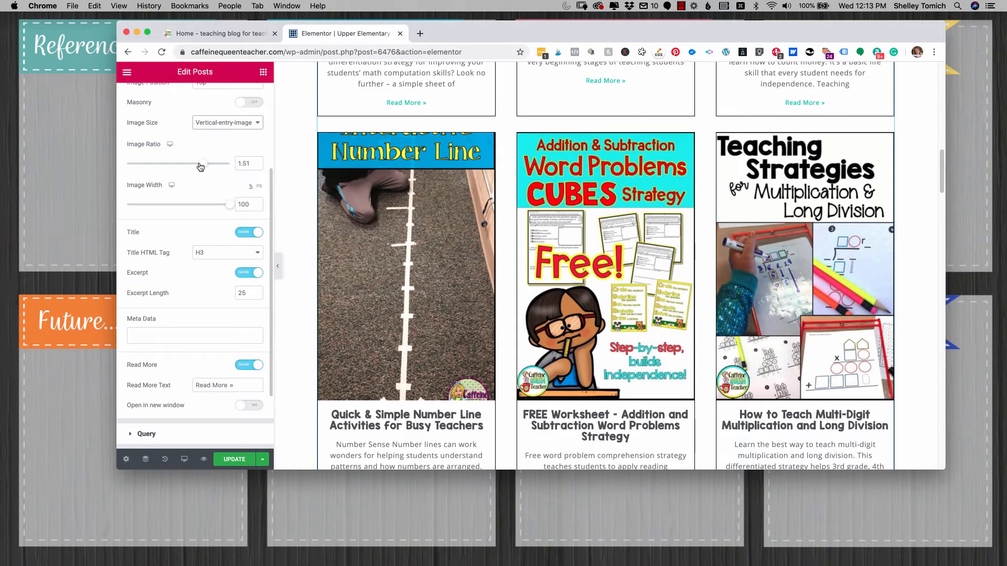
pyautogui.moveTo(201, 164); pyautogui.dragTo(191, 163)
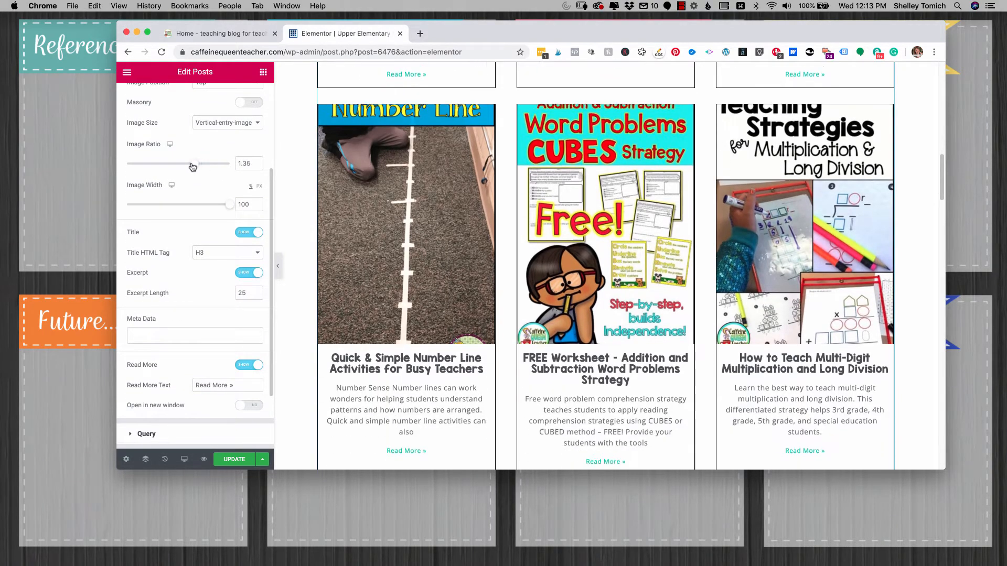
pyautogui.moveTo(193, 163); pyautogui.dragTo(197, 164)
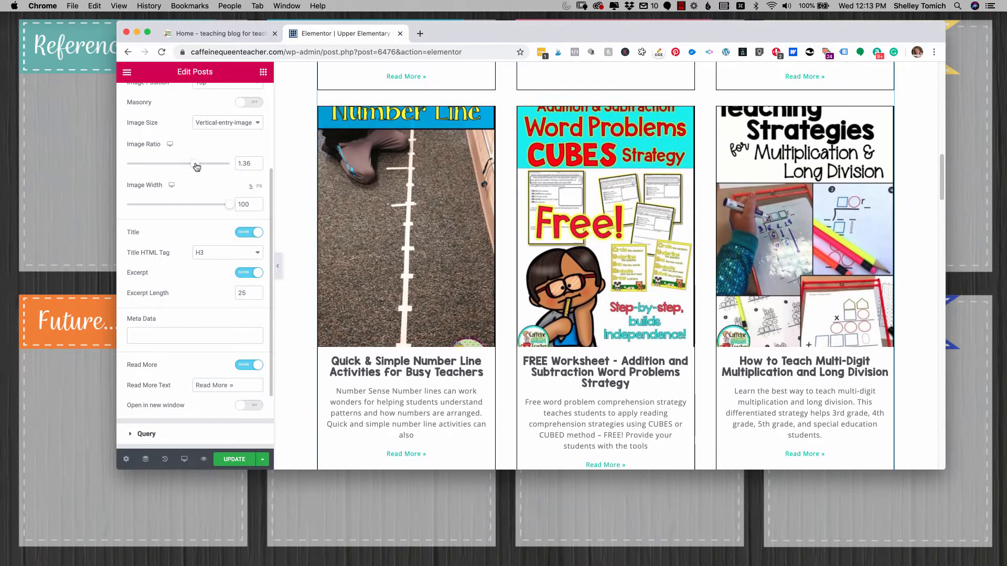
pyautogui.moveTo(196, 163); pyautogui.dragTo(204, 163)
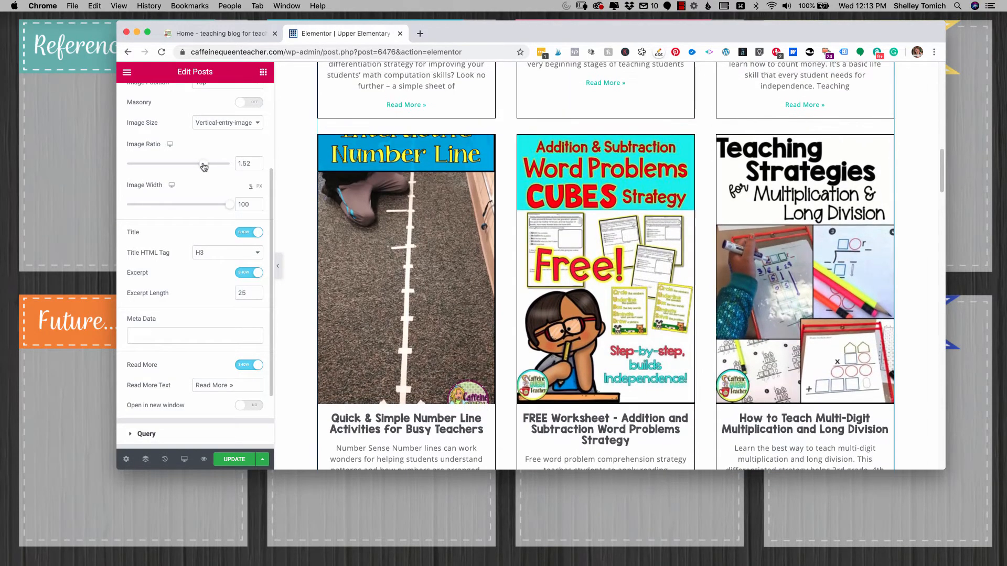
pyautogui.moveTo(205, 164); pyautogui.dragTo(202, 163)
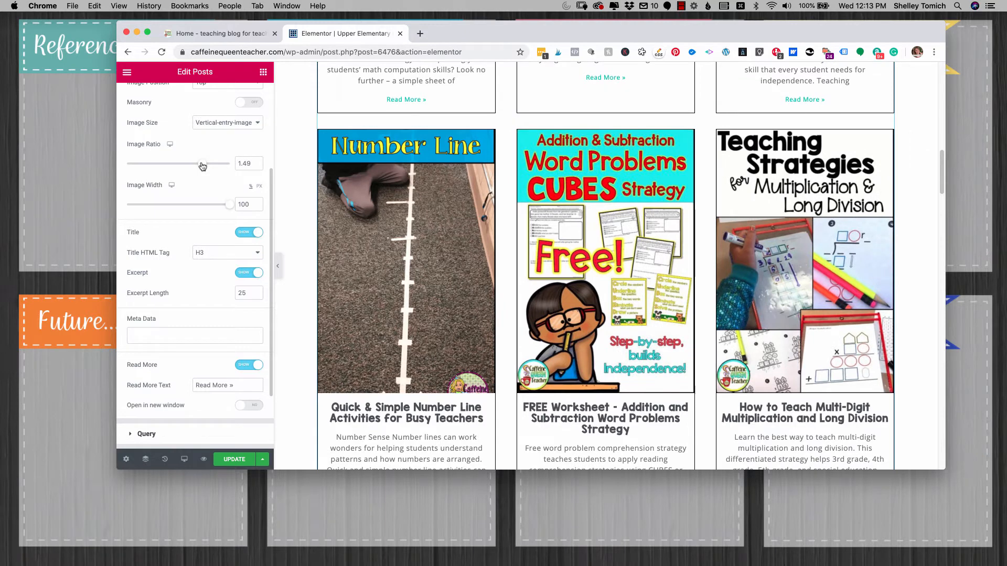
pyautogui.moveTo(194, 164); pyautogui.dragTo(204, 164)
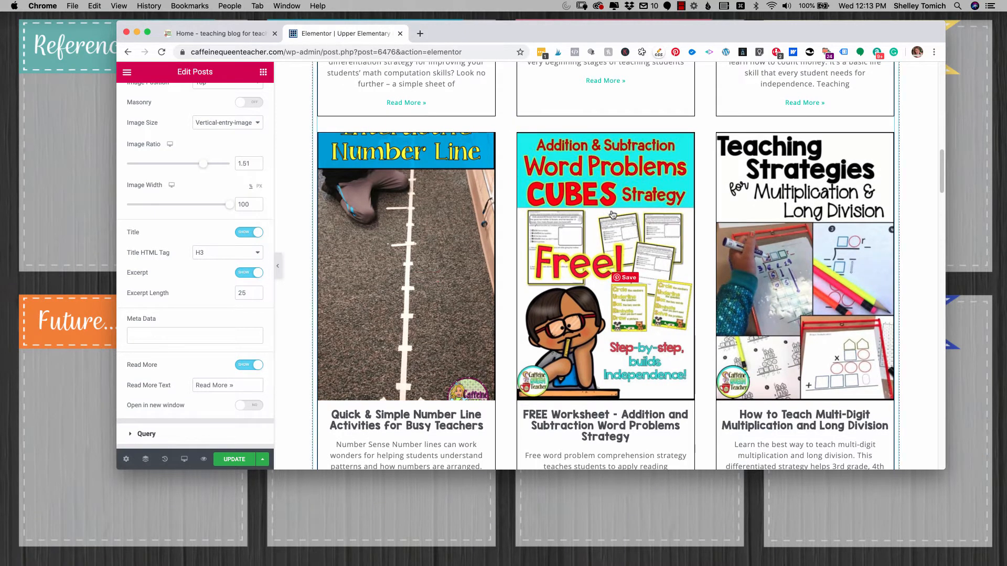
pyautogui.moveTo(352, 185)
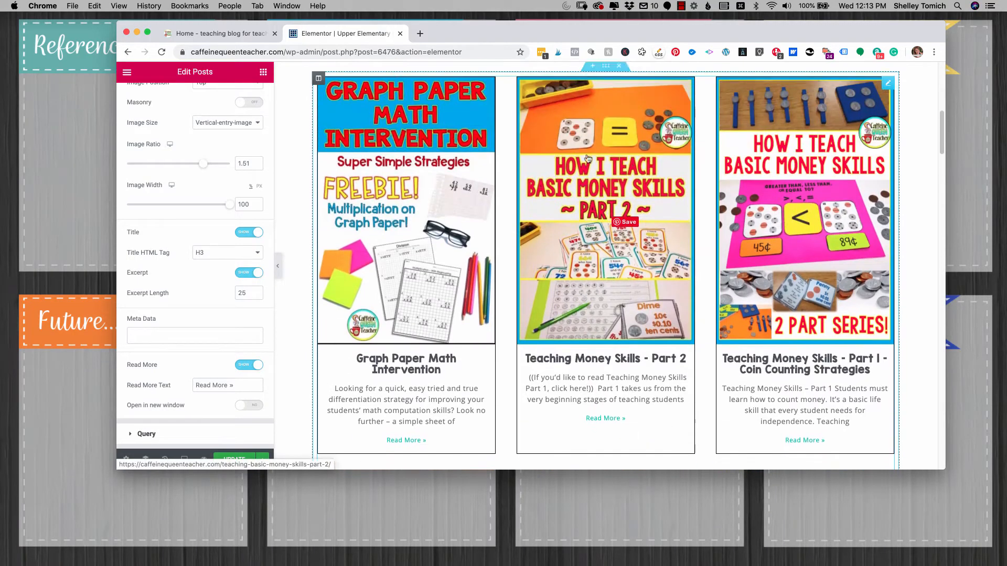
pyautogui.scroll(-3)
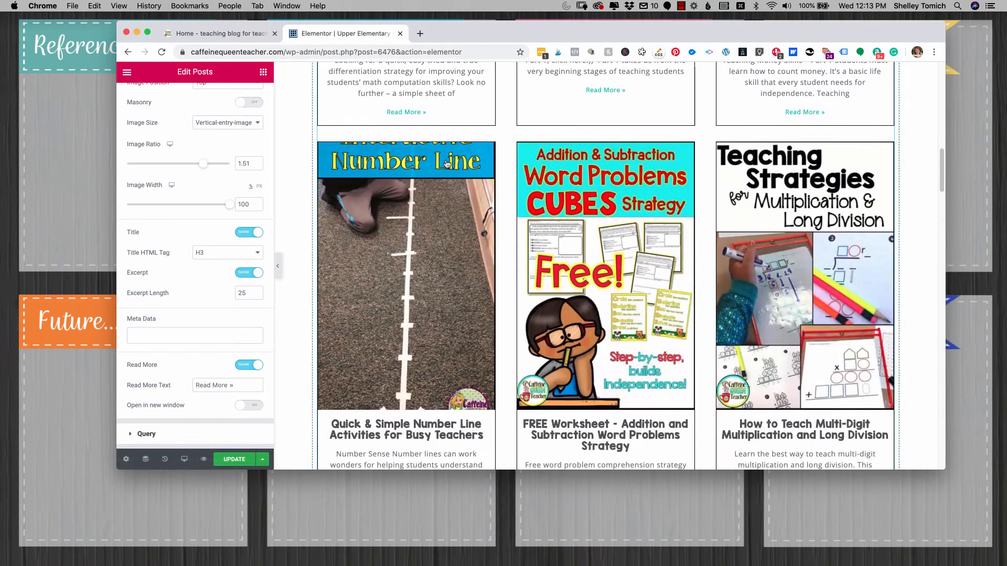
pyautogui.click(250, 170)
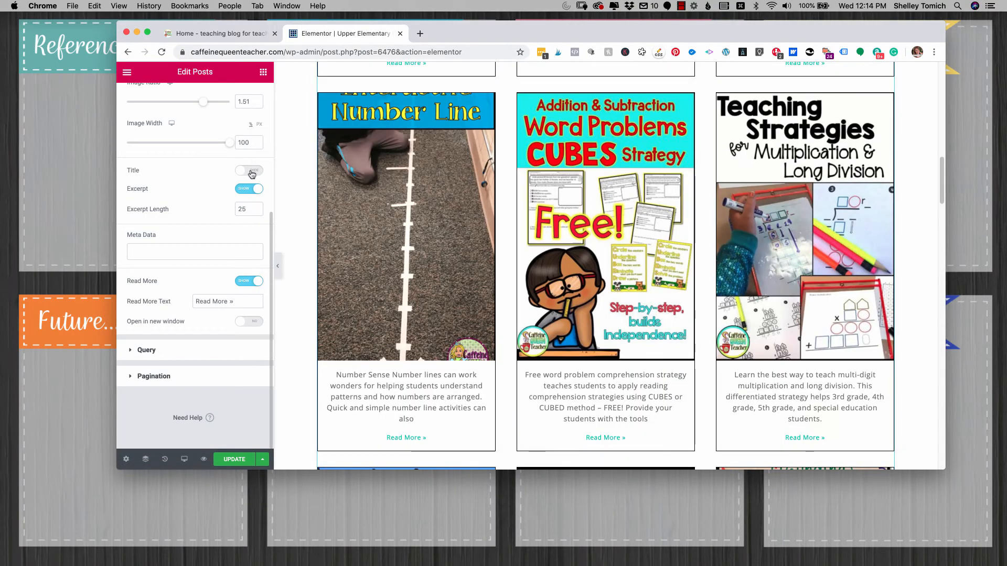
pyautogui.click(249, 171)
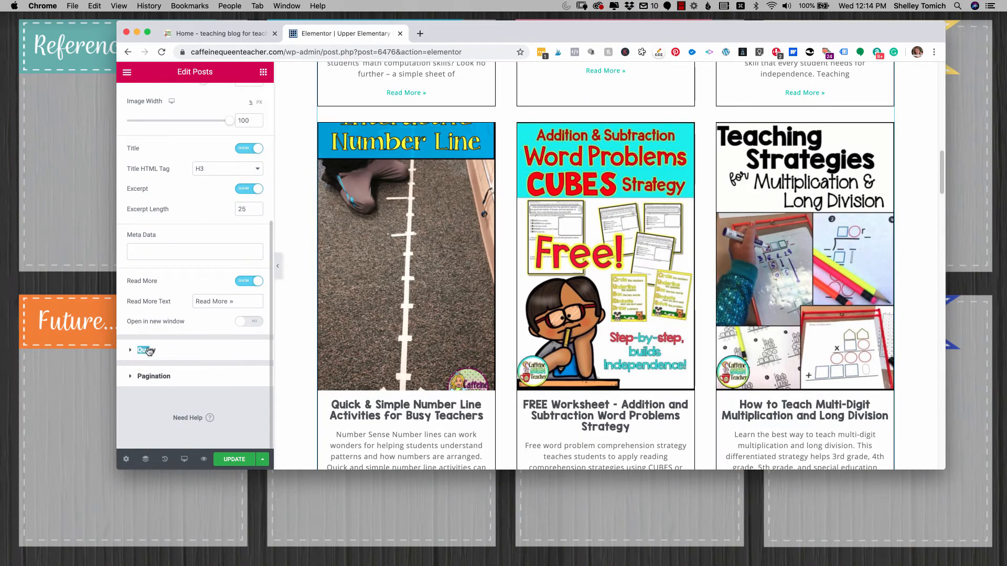
# Review the Query section's math tag terms and choose how the posts are ordered
pyautogui.click(147, 350)
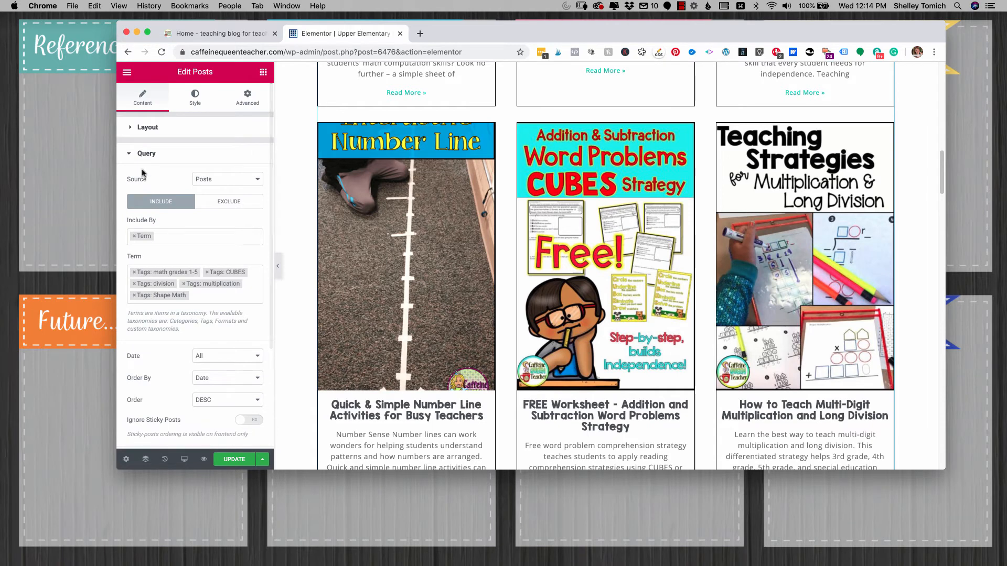
pyautogui.scroll(-3)
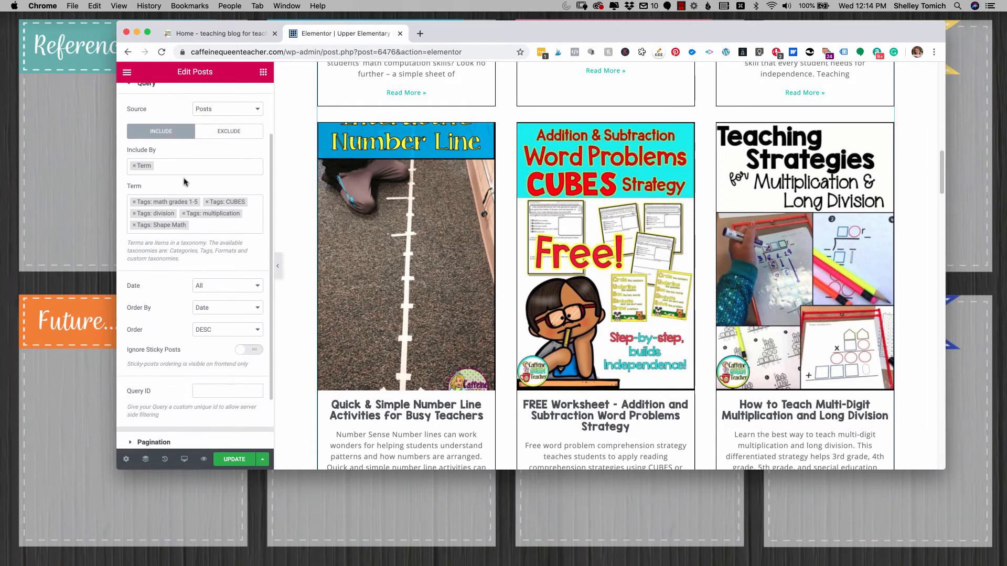
pyautogui.moveTo(145, 200)
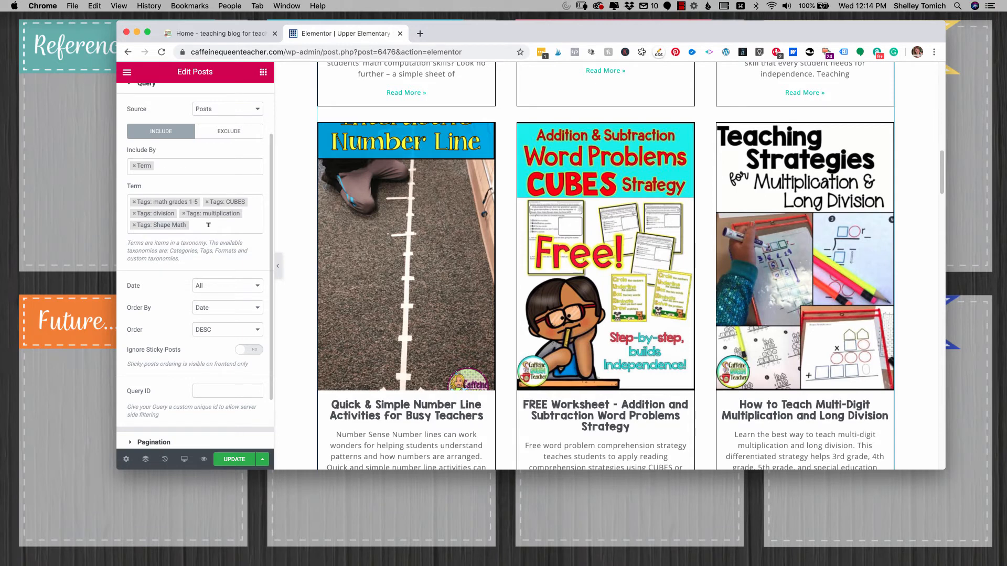
pyautogui.moveTo(200, 220)
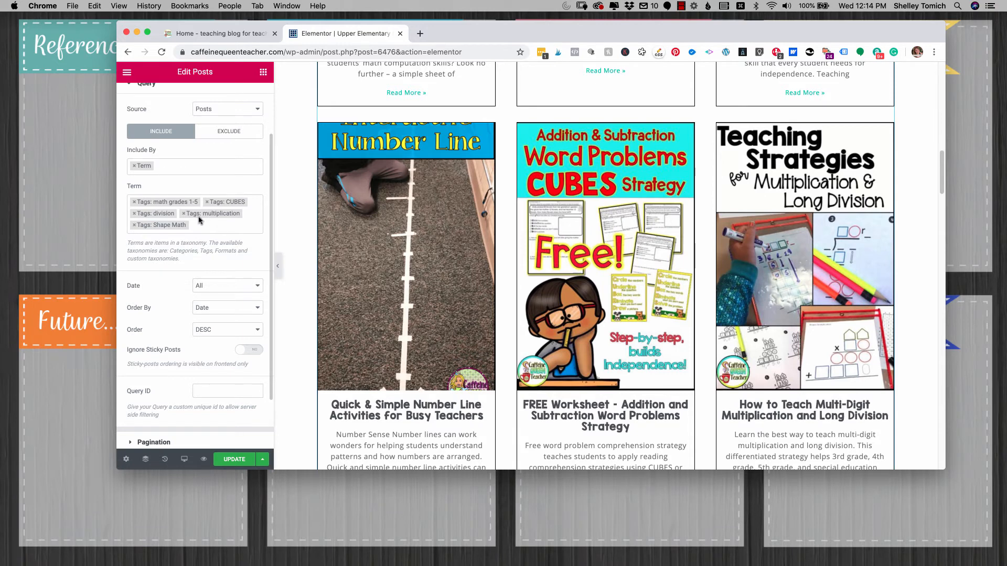
pyautogui.moveTo(230, 212)
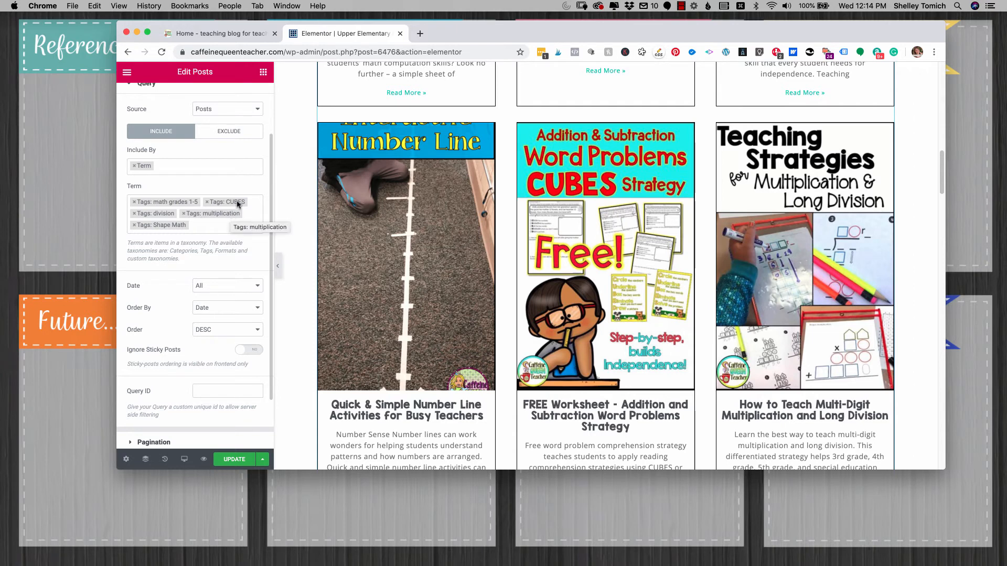
pyautogui.moveTo(179, 201)
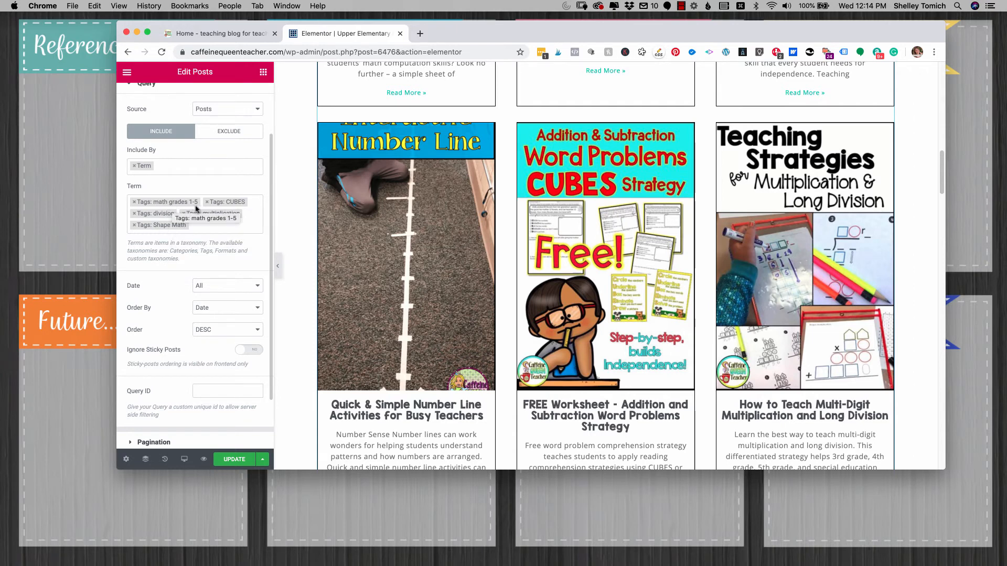
pyautogui.moveTo(195, 267)
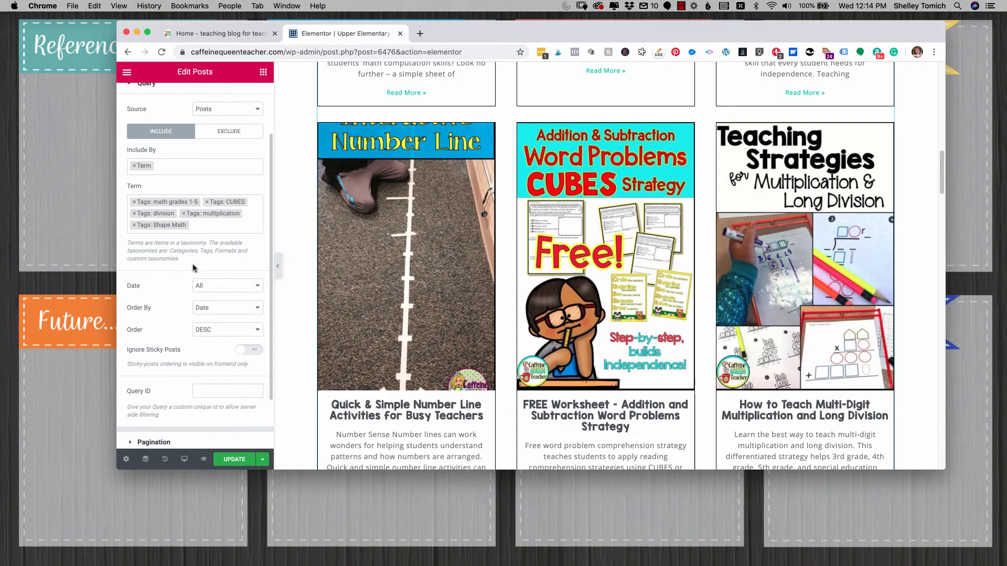
pyautogui.click(226, 307)
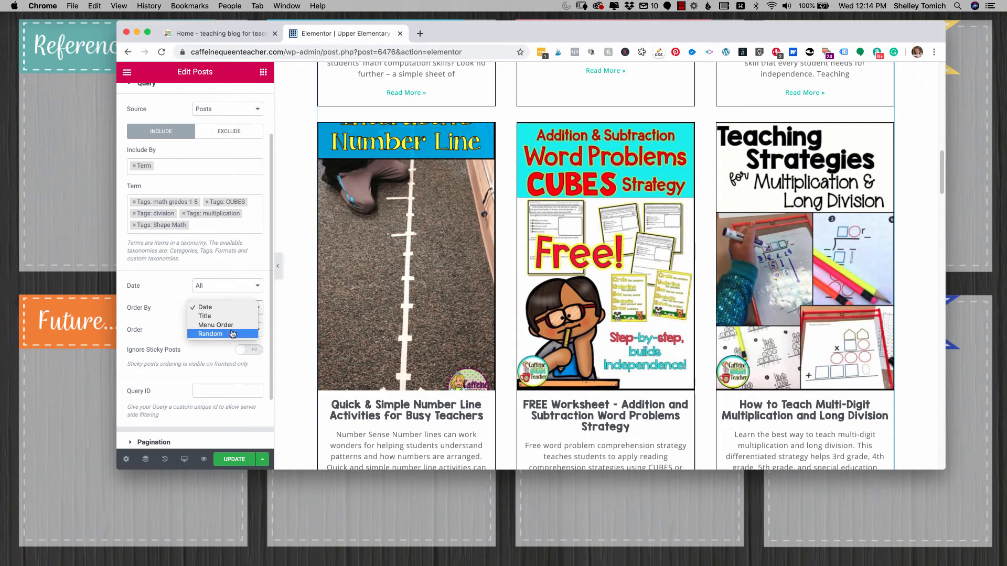
pyautogui.click(204, 308)
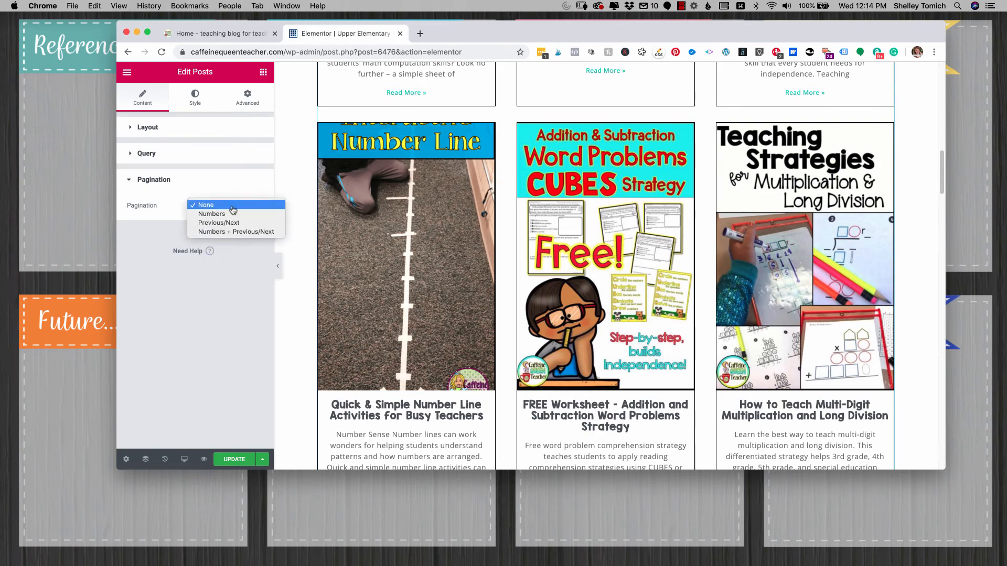
# Use Numbers pagination with 6 posts per page and check the 1–4 page links
pyautogui.click(212, 213)
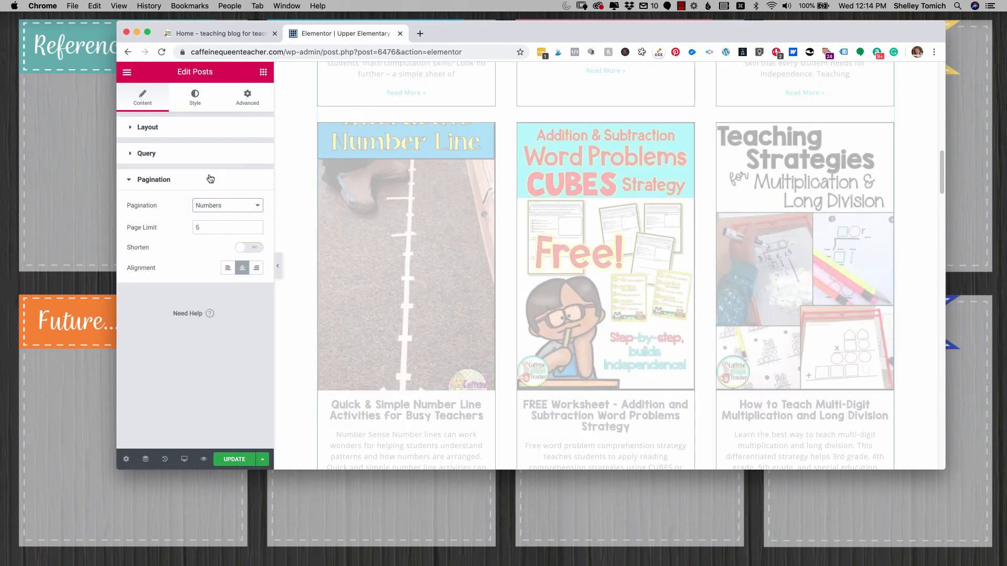
pyautogui.click(147, 127)
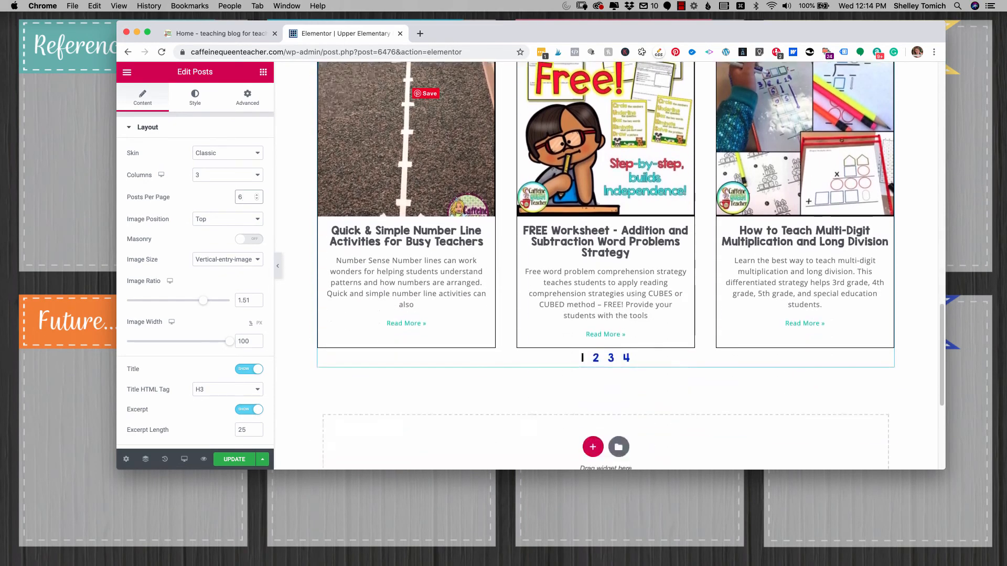
pyautogui.scroll(-3)
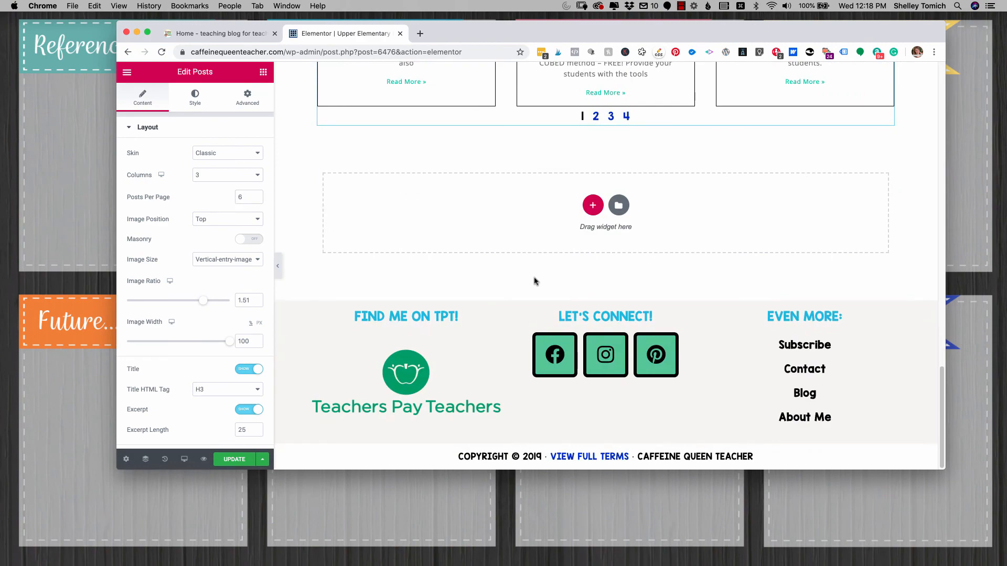
pyautogui.scroll(-3)
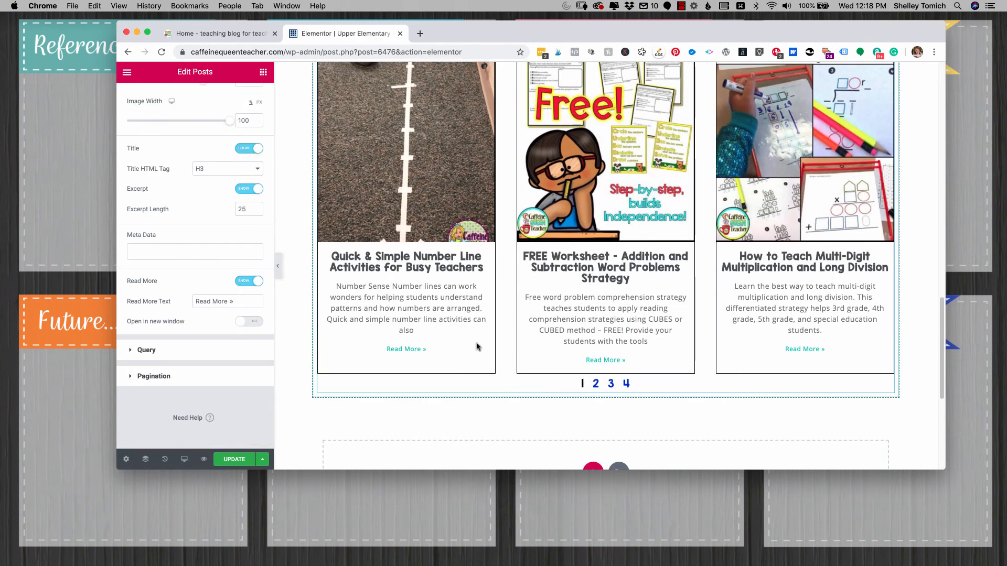